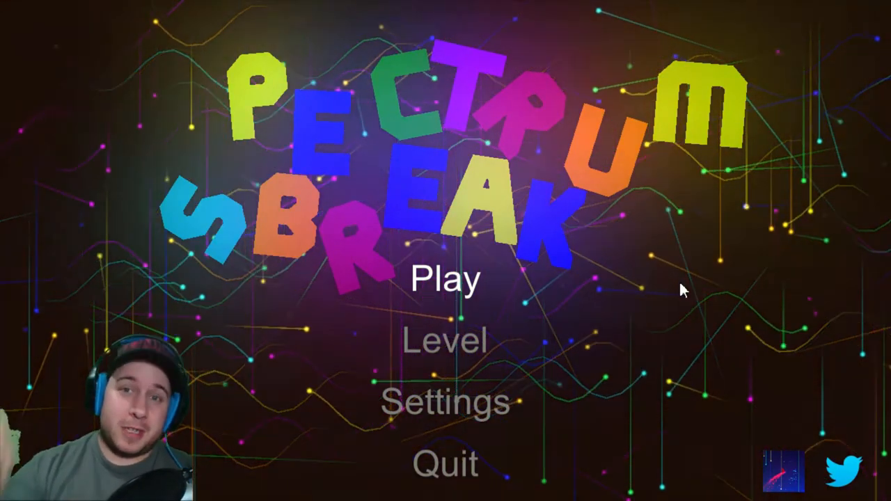
Step: Start the game from the main menu via Play, entering the first level
click(442, 282)
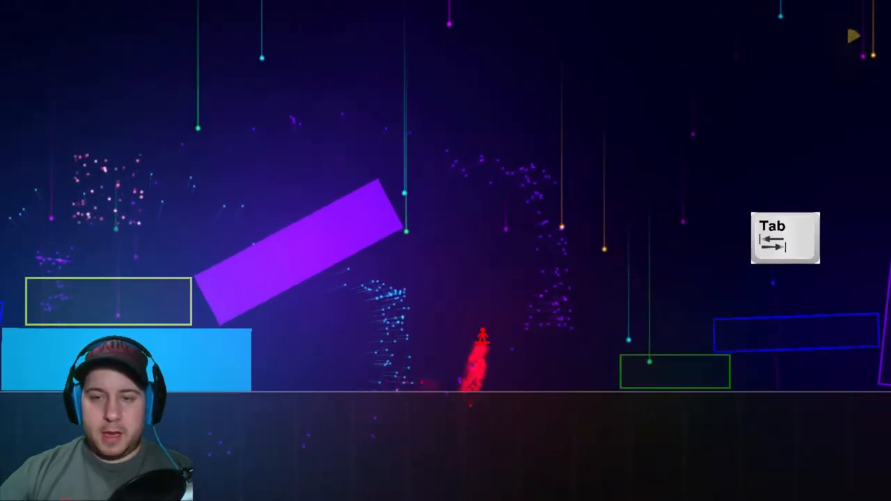